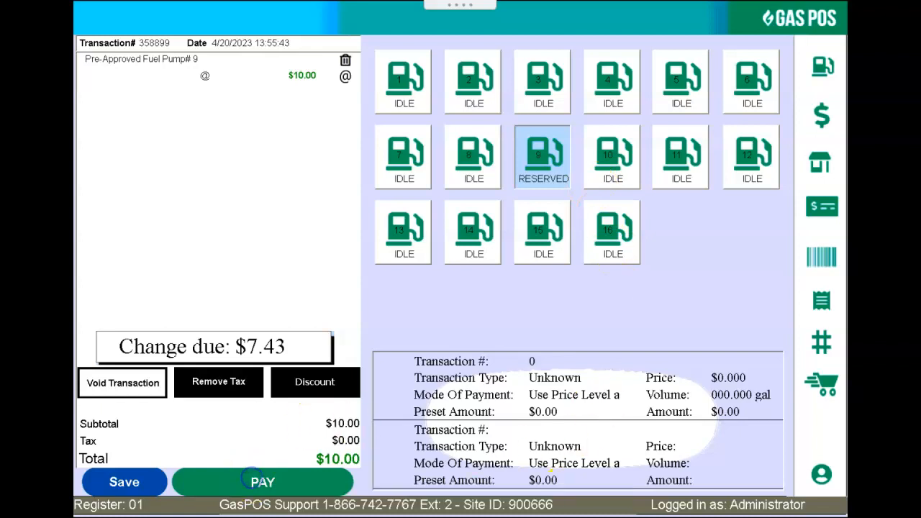
Step: Pay the $10 pump 9 prepay as a fleet sale and bring up the fleet details form
click(262, 482)
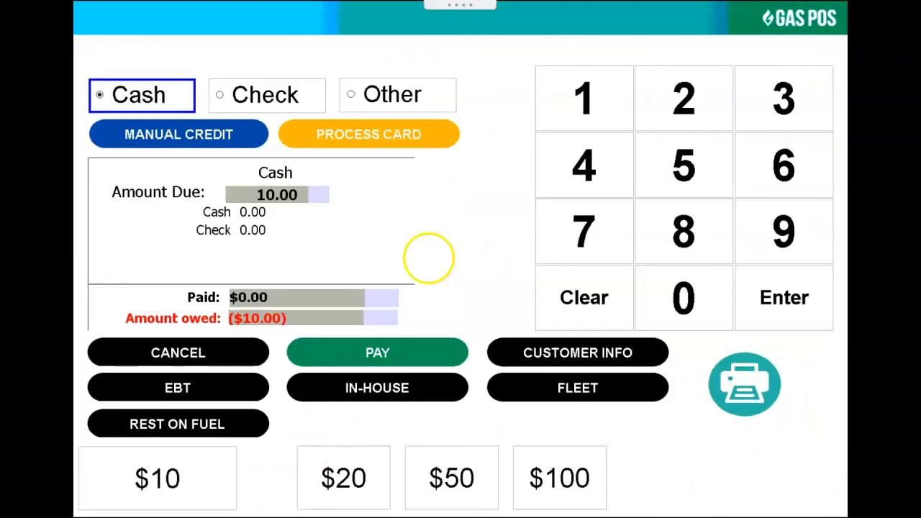
mouse_move(605, 397)
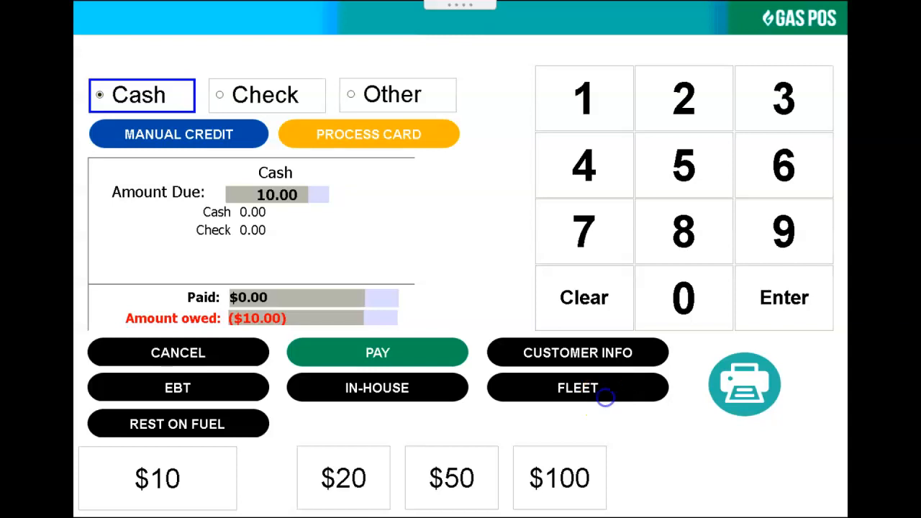
click(578, 388)
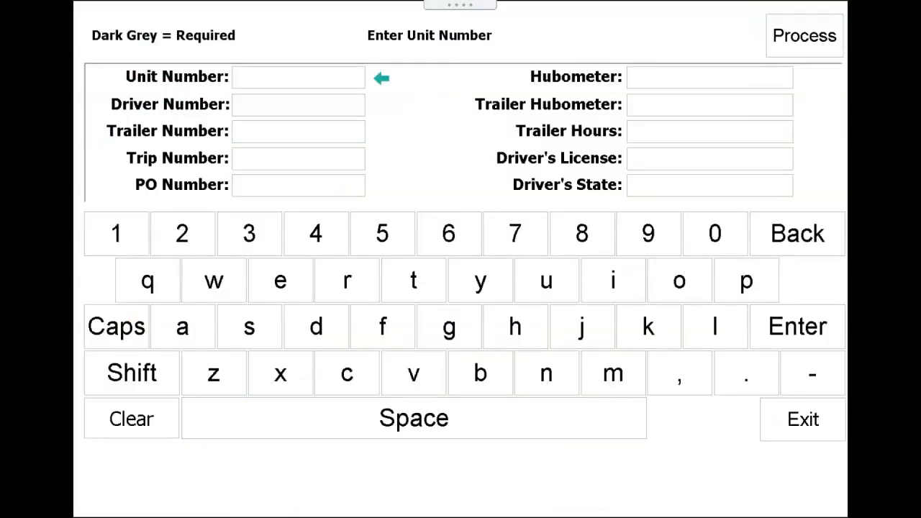
click(804, 36)
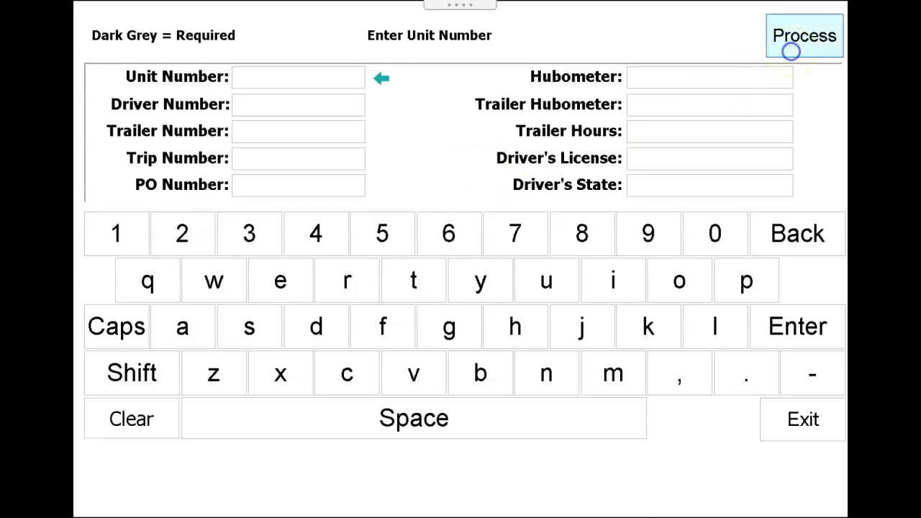
click(804, 36)
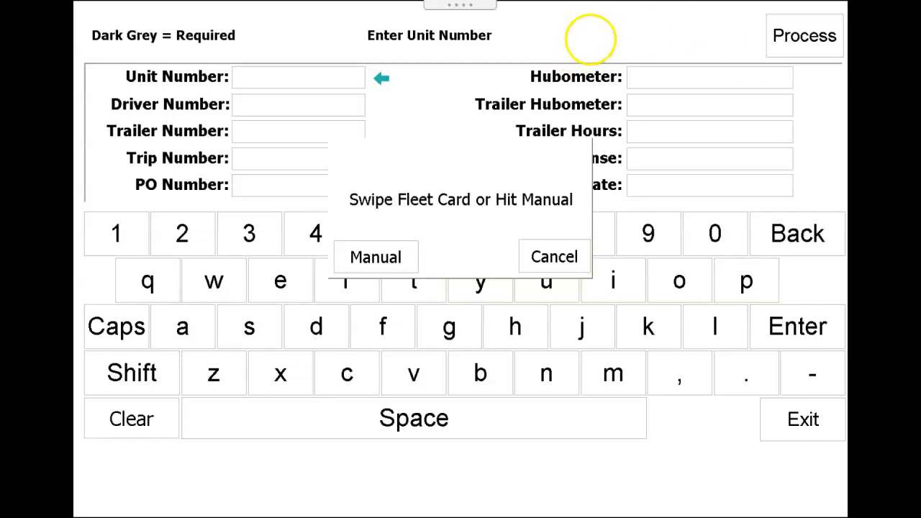
click(553, 257)
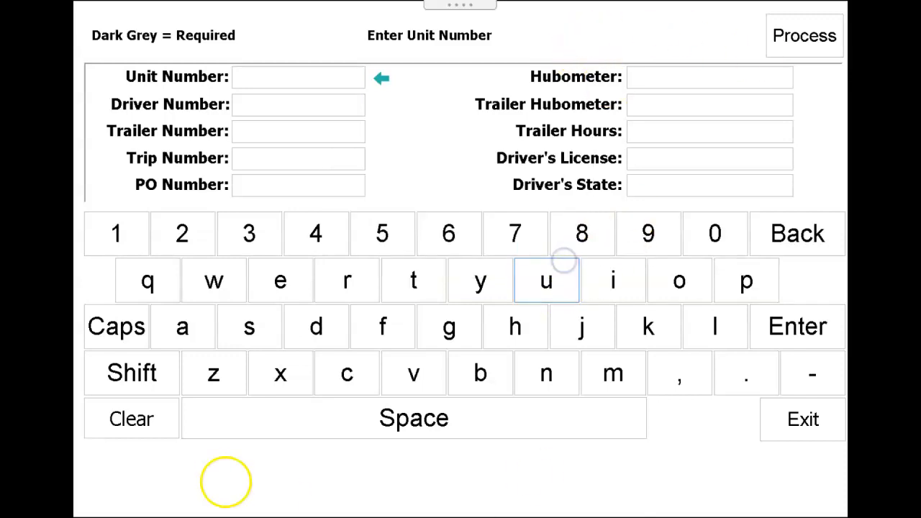